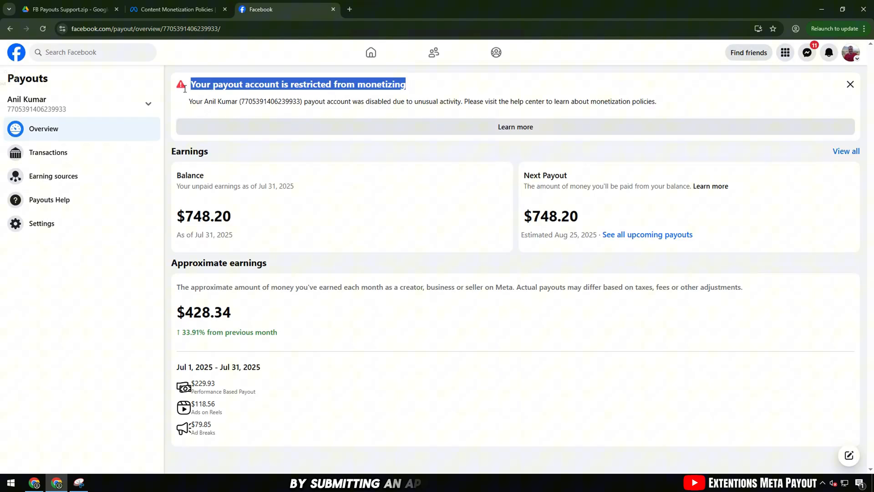
- Review Facebook's monetization policies, payout settings, earning sources and payout-only transactions
left_click(514, 126)
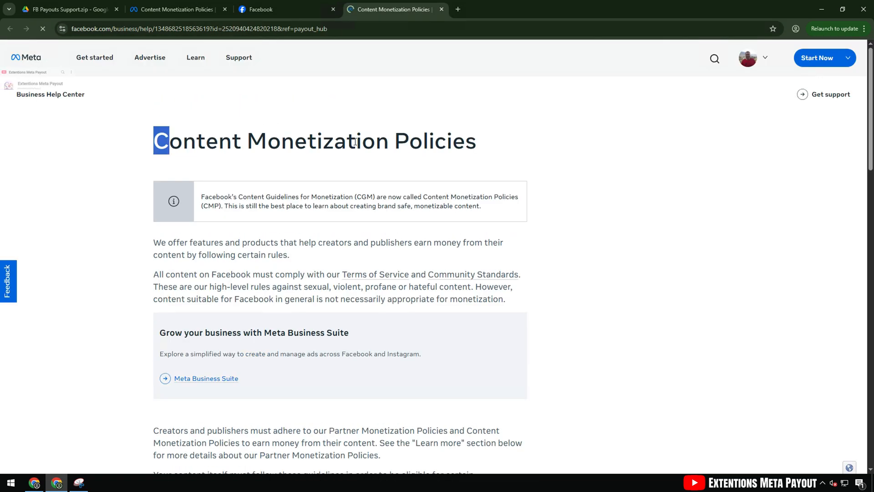
scroll("down", 3)
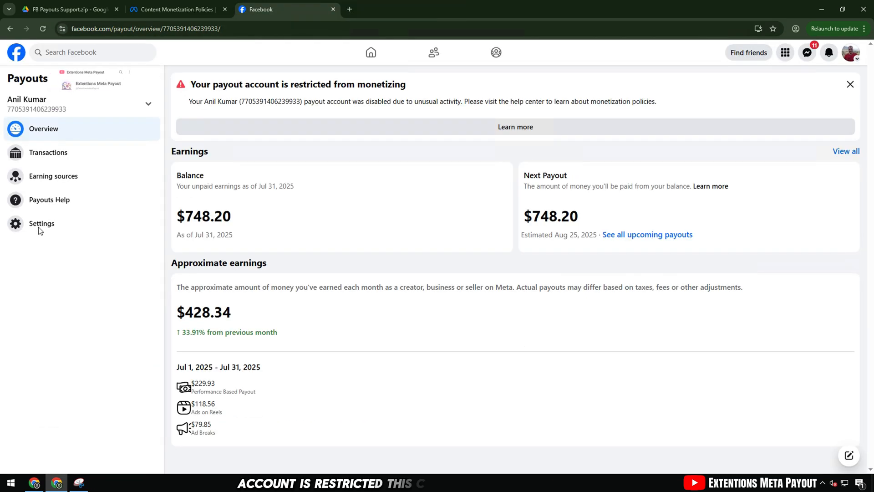
left_click(41, 224)
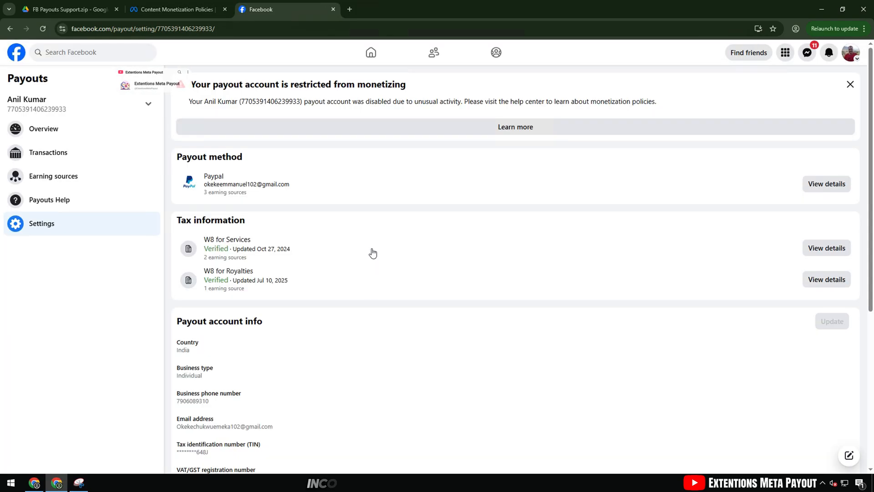
left_click(52, 176)
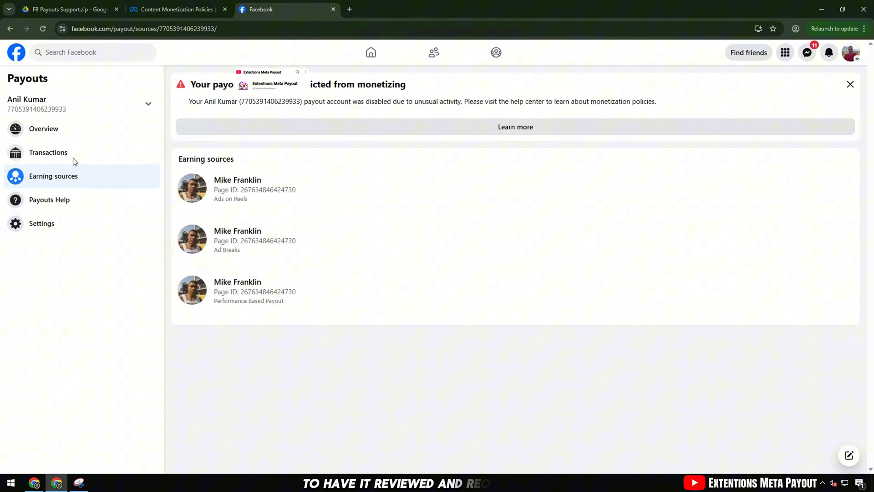
left_click(48, 153)
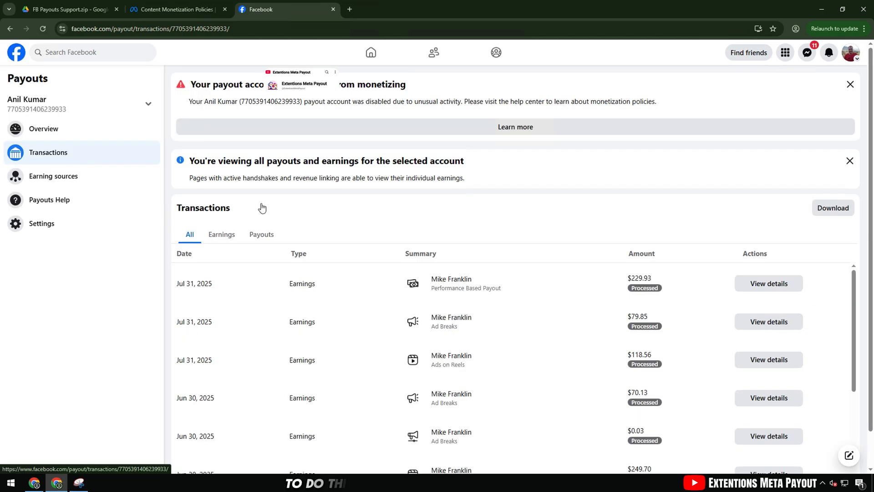
left_click(261, 235)
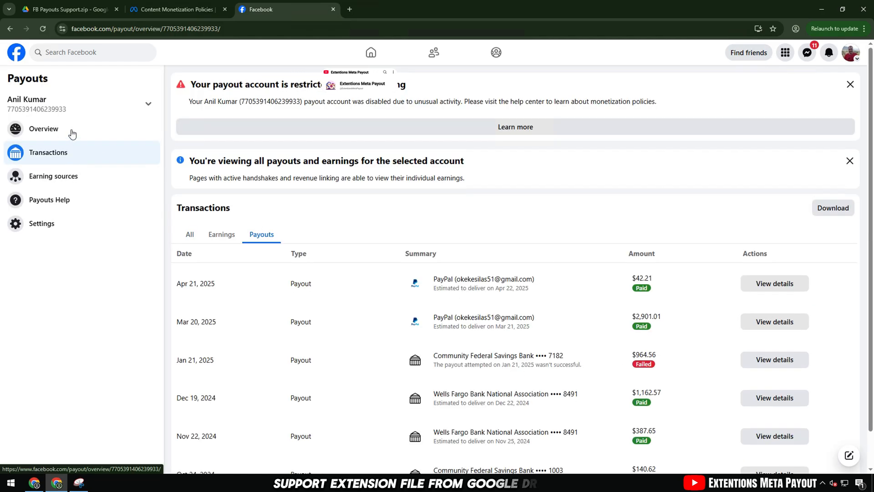
left_click(43, 129)
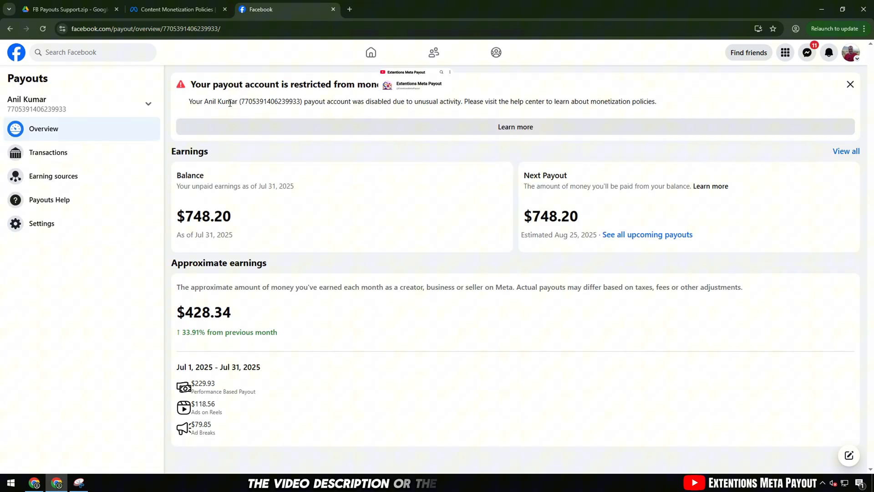
- Download FB Payouts Support.zip from its Google Drive preview
left_click(67, 10)
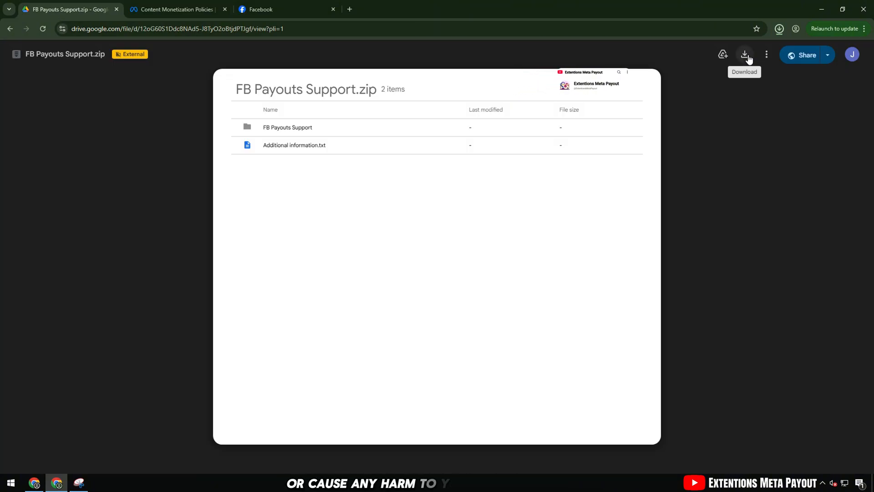
left_click(745, 55)
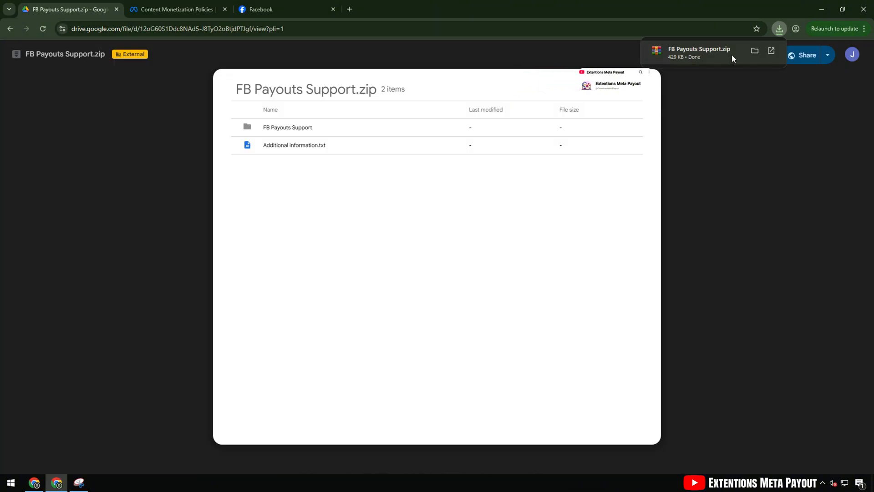
left_click(853, 28)
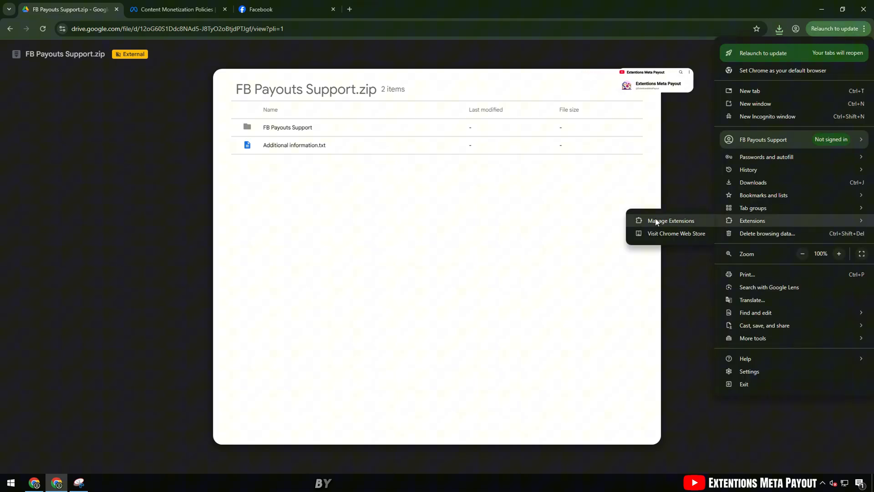
- Turn on Developer mode in Chrome's extensions page and open the downloaded zip
left_click(671, 221)
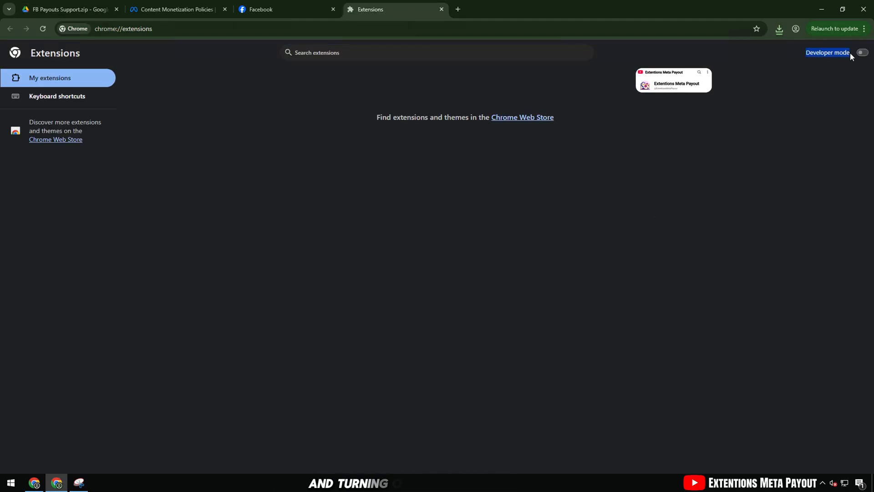
left_click(862, 52)
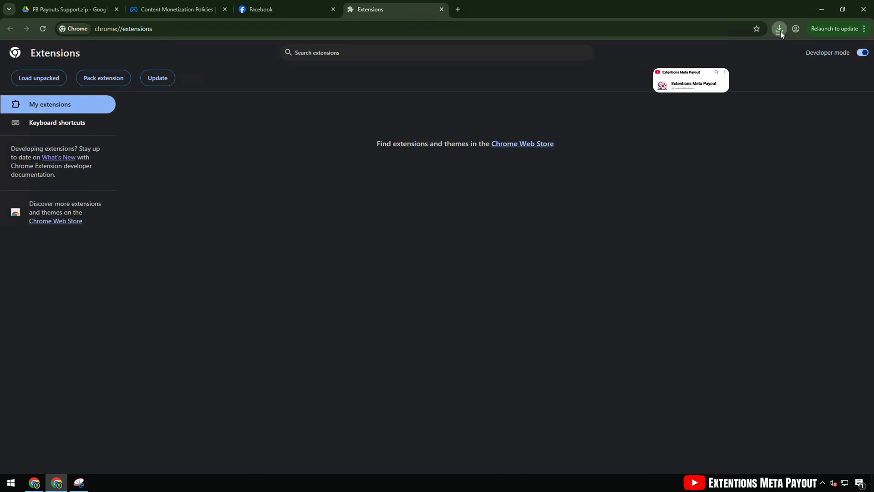
left_click(780, 28)
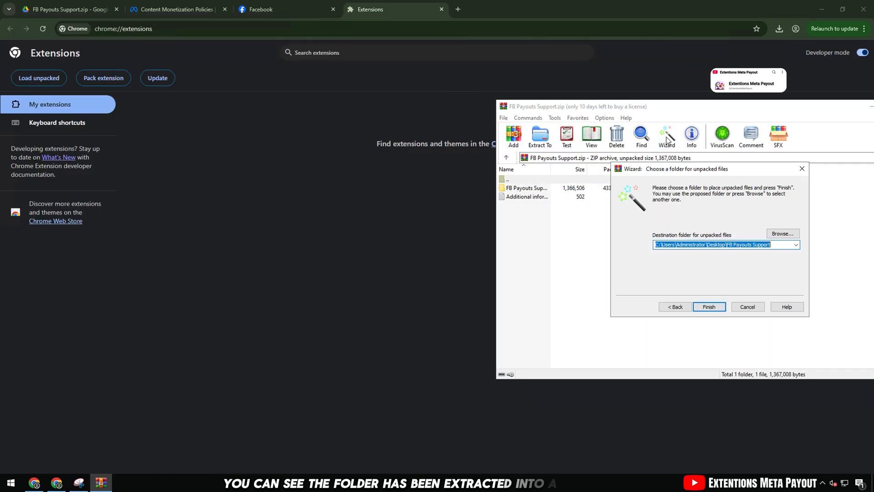
- Extract the archive with WinRAR into Desktop\FB Payouts Support
left_click(709, 306)
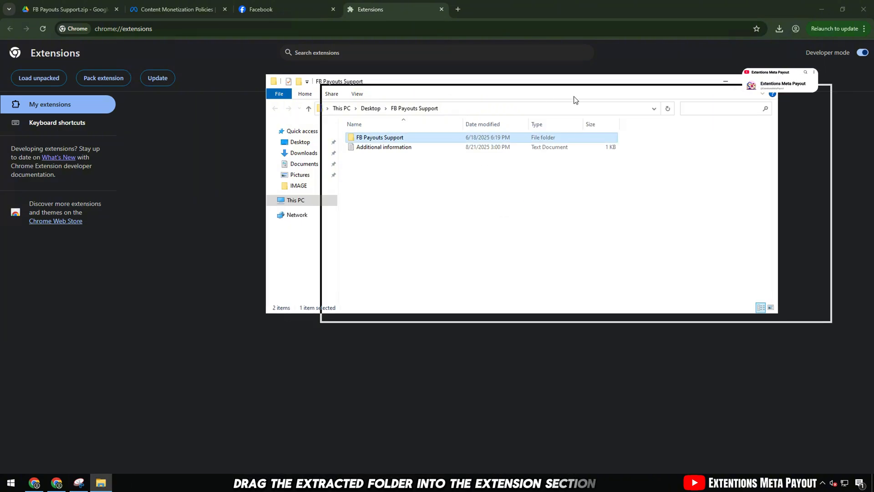
- Load the FB Payouts Support folder as an extension, reload and pin it, then open its form
left_click_drag(380, 137, 349, 121)
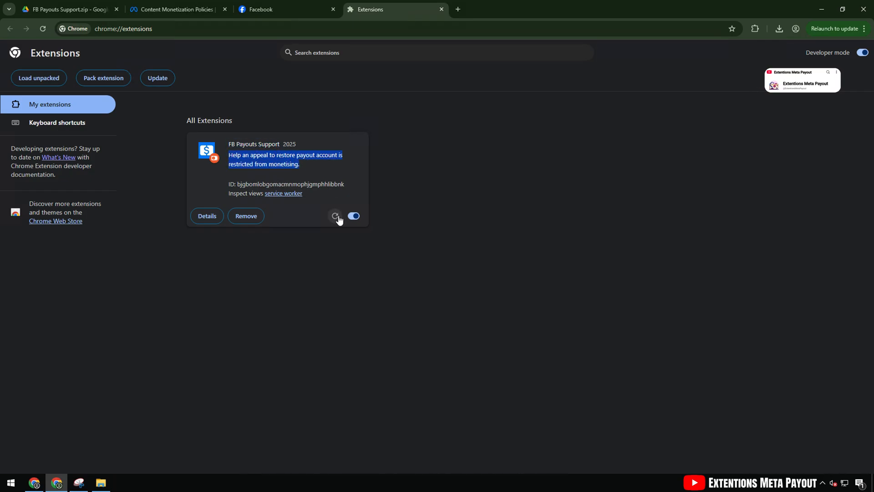
left_click(354, 216)
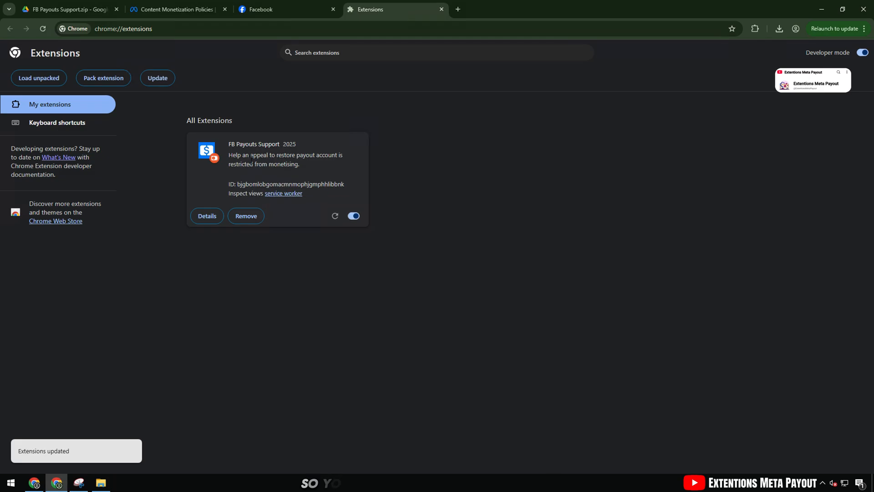
left_click(754, 28)
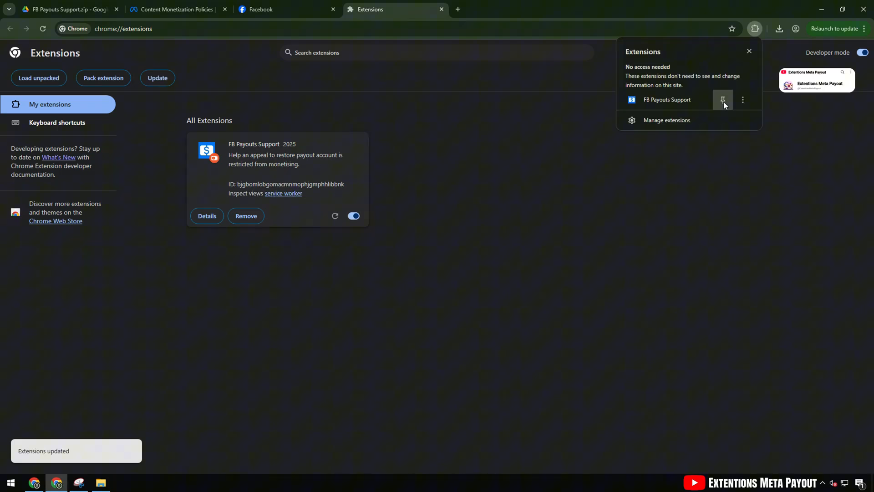
left_click(723, 100)
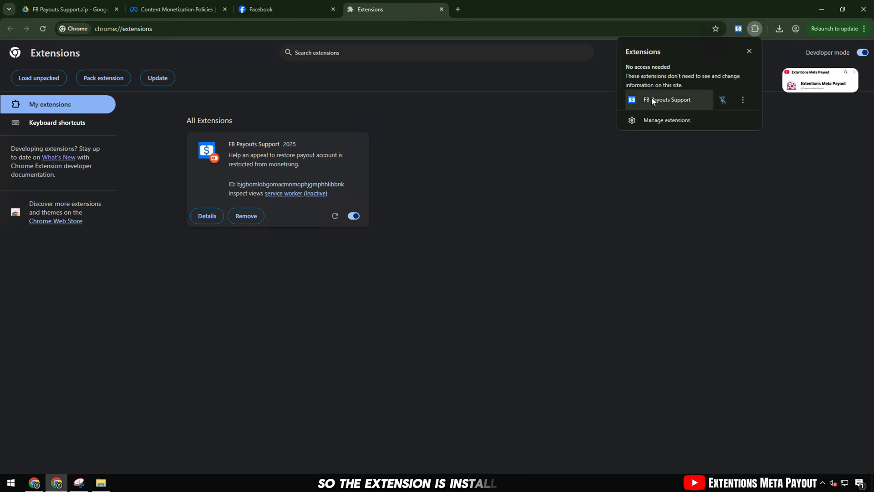
left_click(667, 99)
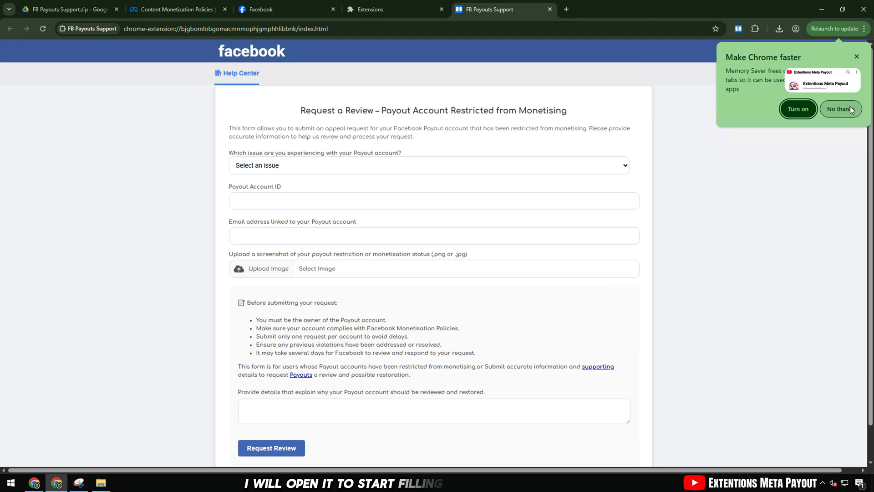
- Decline Chrome's Make Chrome faster prompt and return to the Facebook payouts tab
left_click(840, 108)
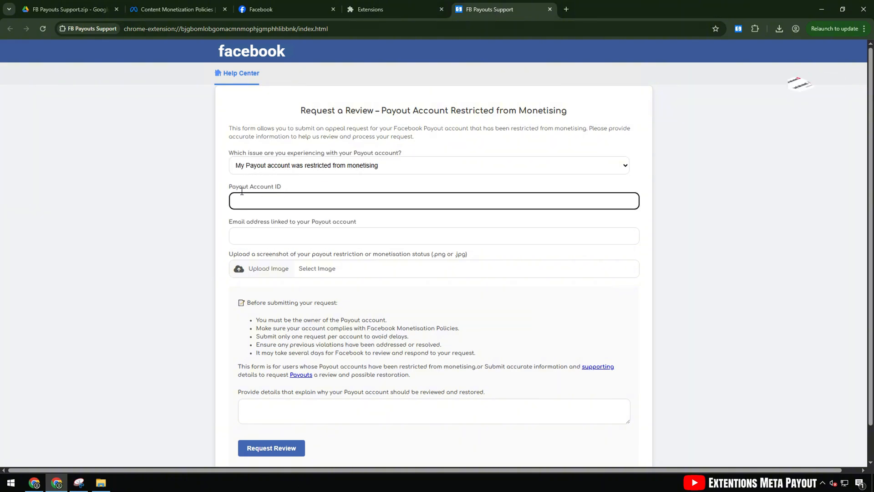
left_click(260, 9)
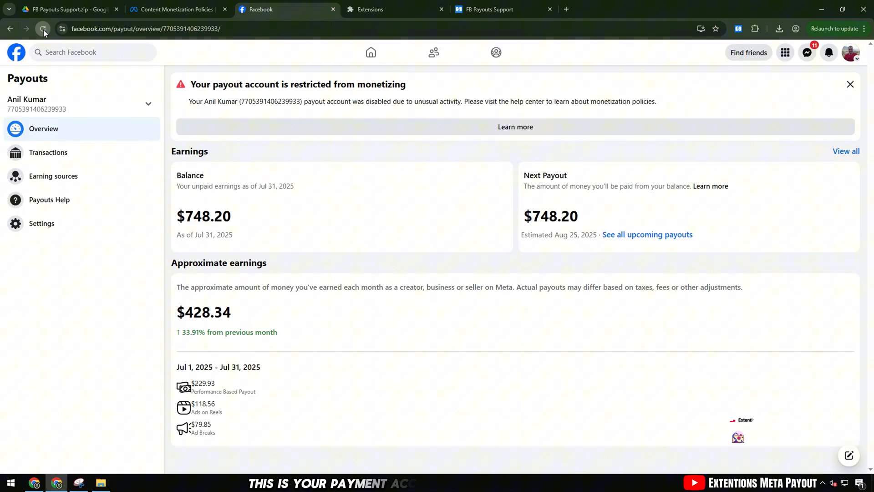
- Copy the payout account ID from Facebook's restriction warning into the form
left_click(43, 29)
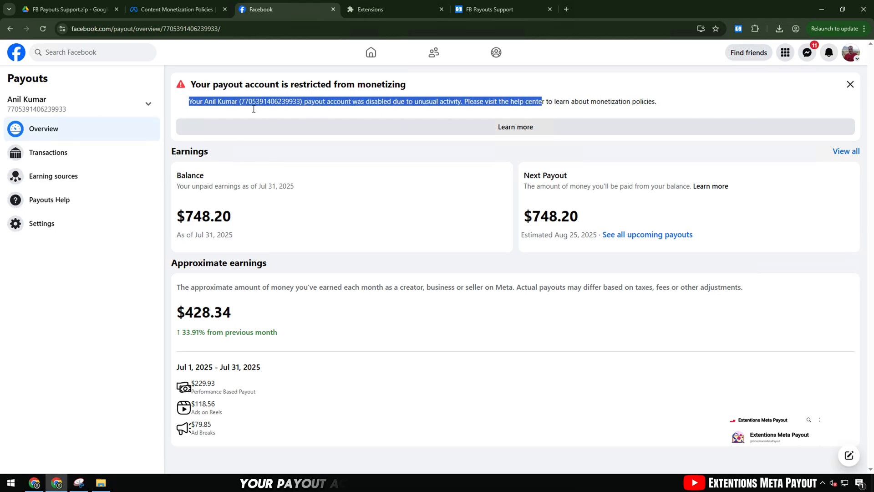
double_click(272, 101)
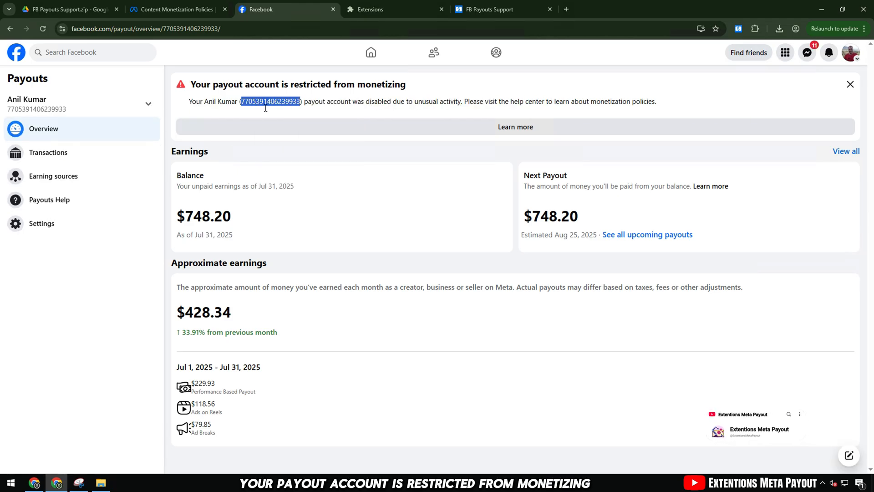
left_click(500, 9)
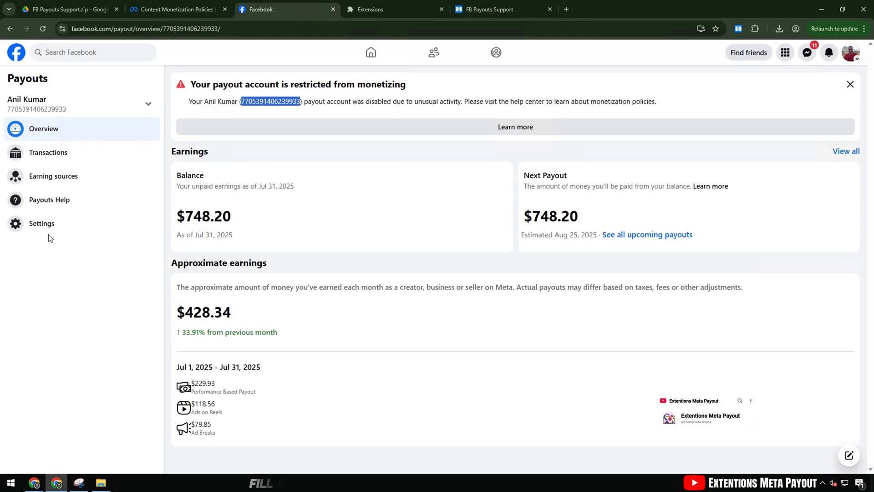
left_click(42, 223)
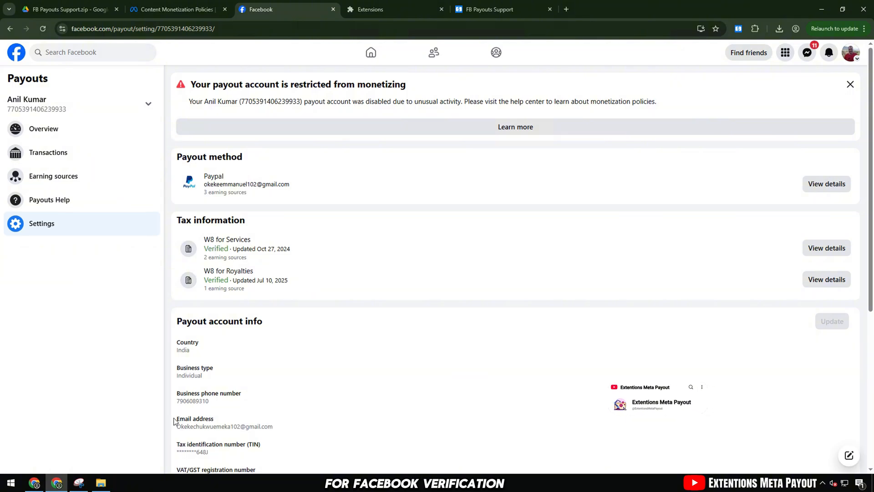
right_click(225, 427)
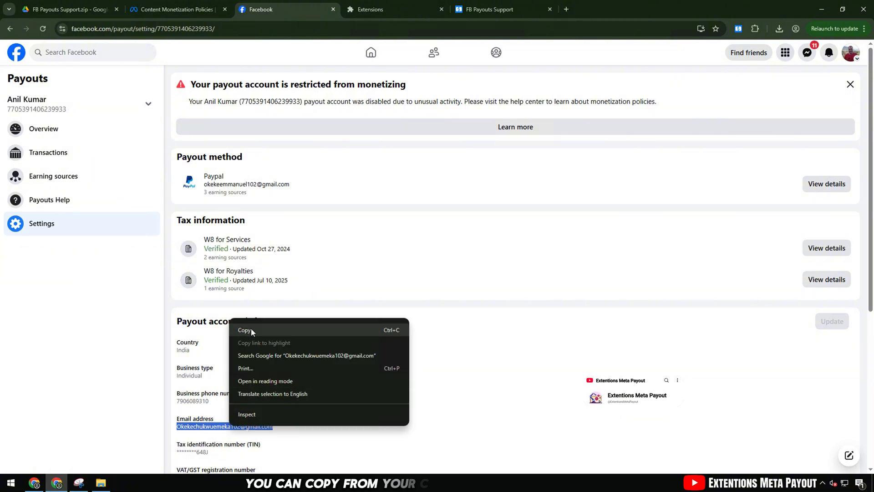
left_click(488, 9)
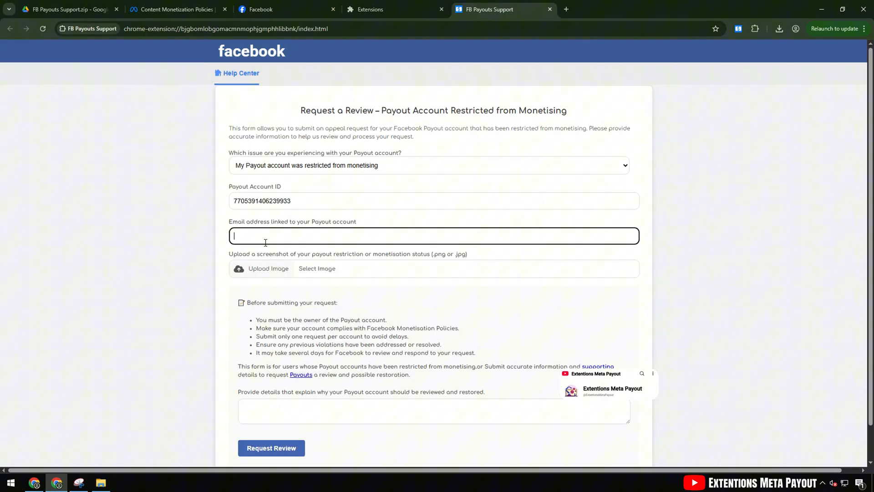
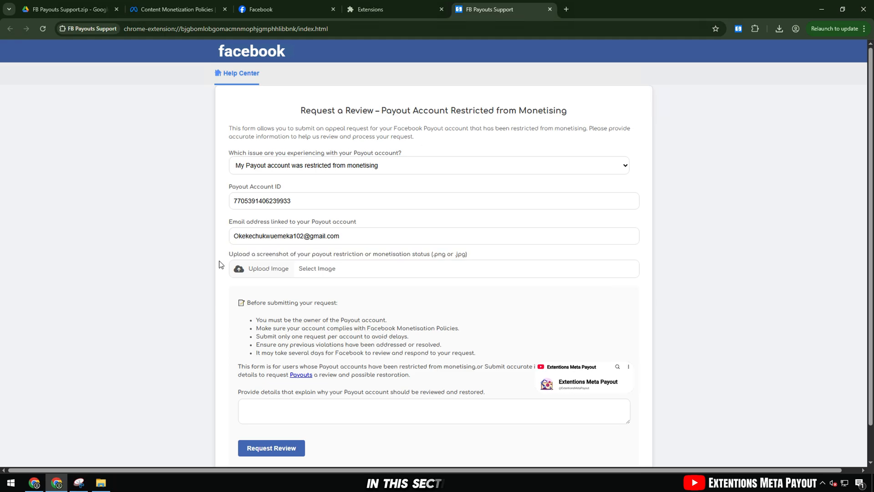
- Capture the payouts overview page in Snipping Tool and save it as 'My payout'
left_click(284, 9)
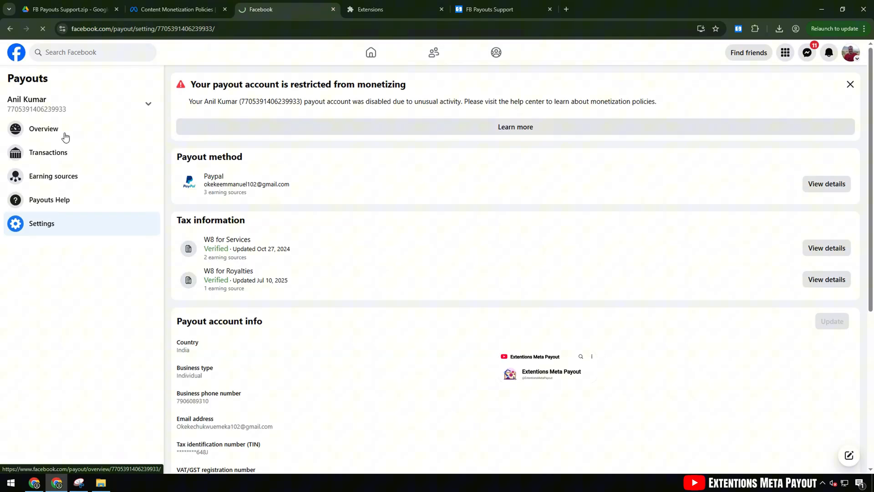
left_click(44, 128)
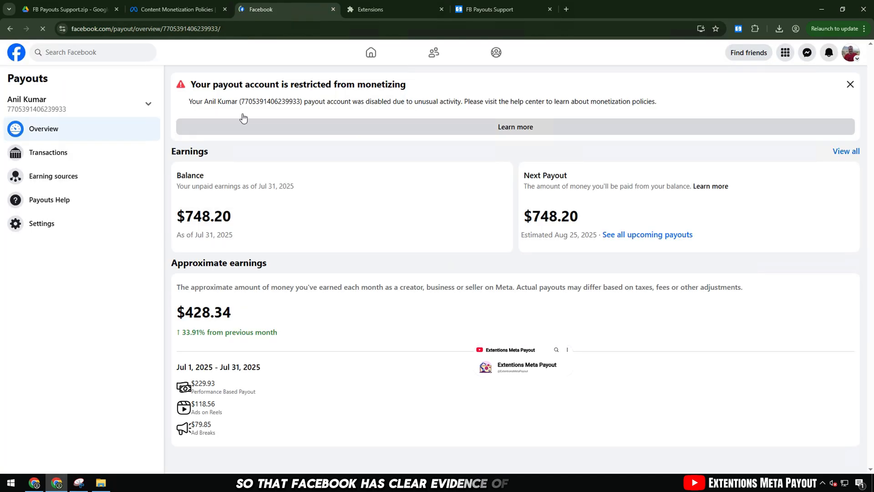
left_click(79, 483)
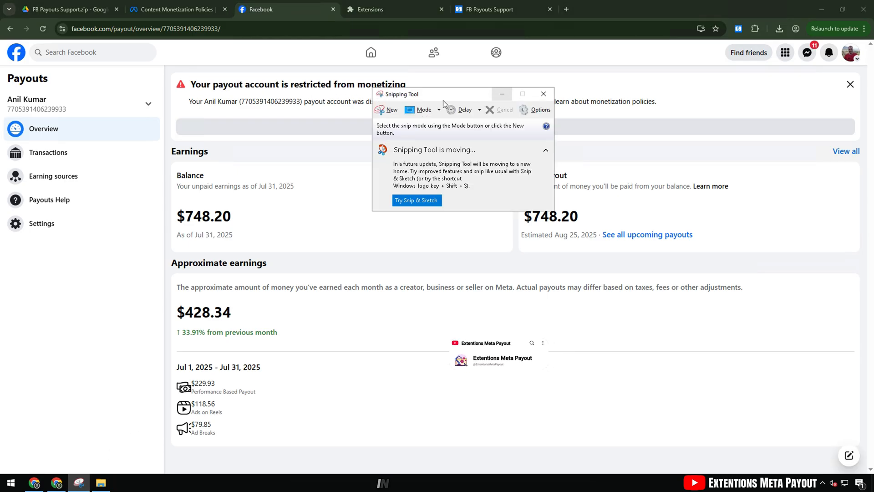
left_click(392, 109)
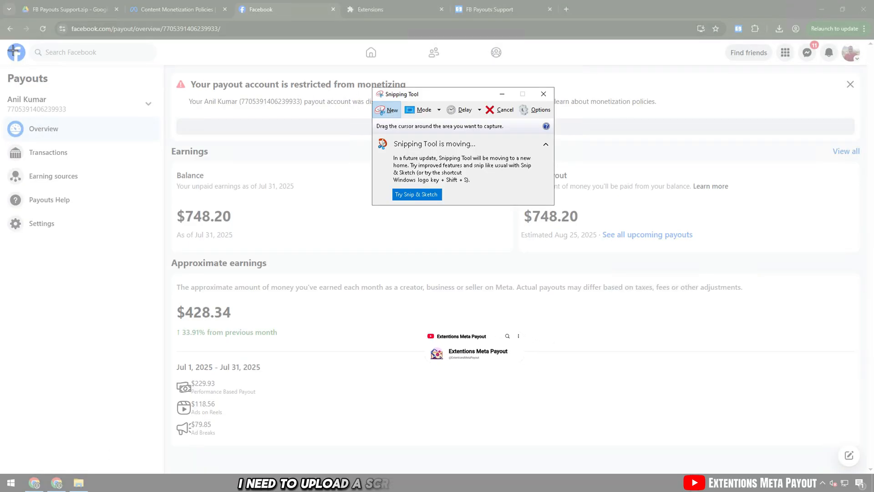
left_click(543, 93)
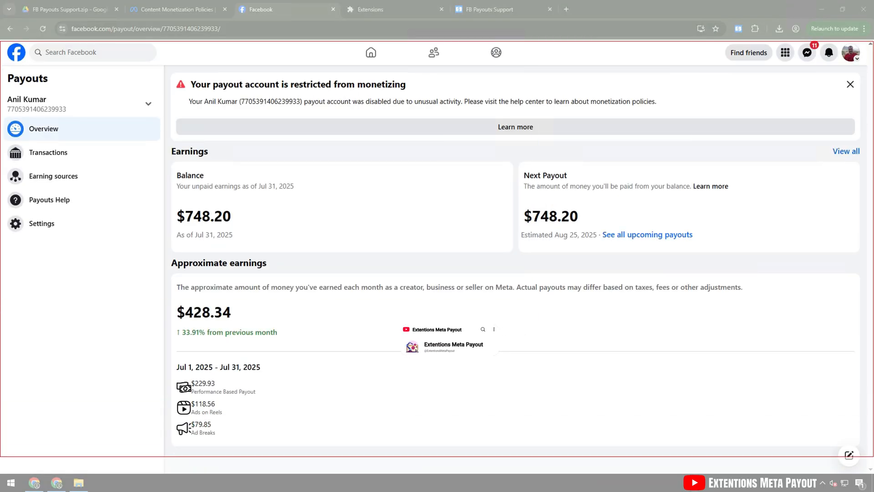
left_click(101, 482)
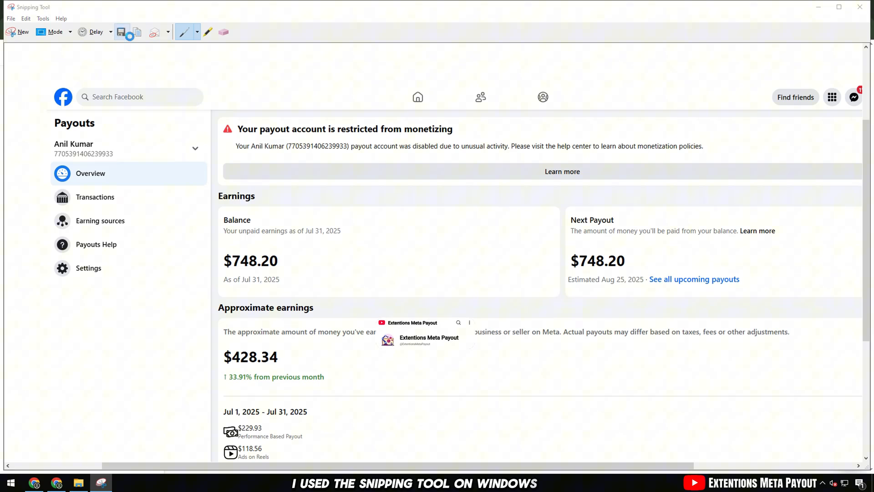
left_click(121, 32)
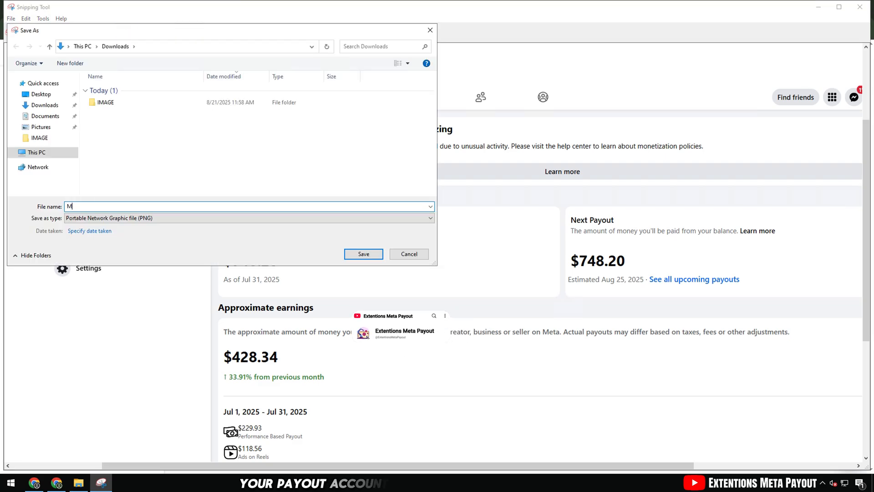
type("y payout")
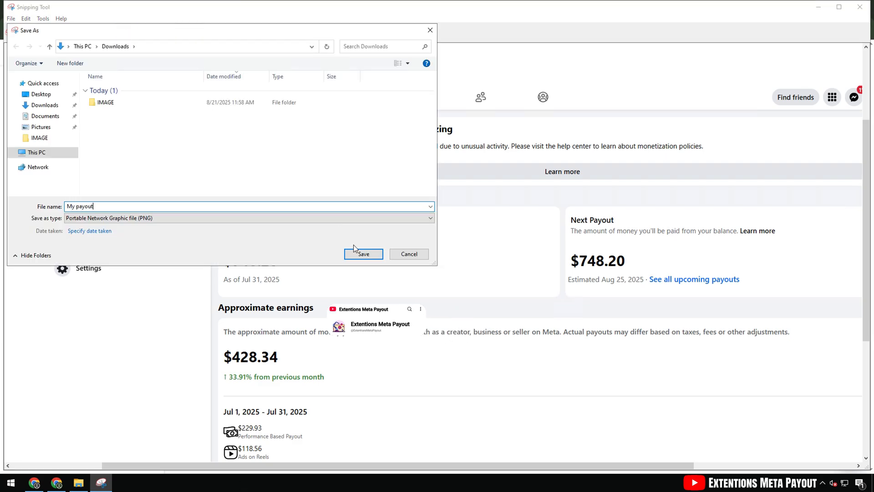
left_click(363, 254)
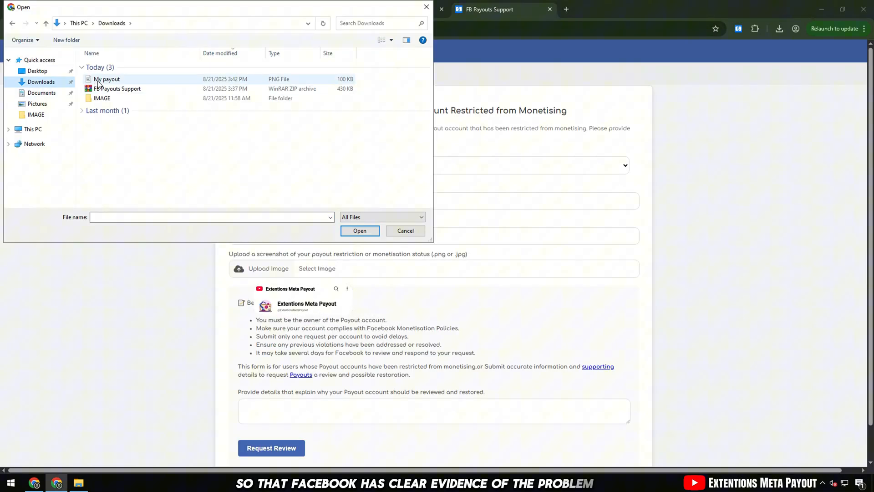
- Attach My payout.PNG to the appeal form and open the FB Payouts Support folder
left_click(360, 230)
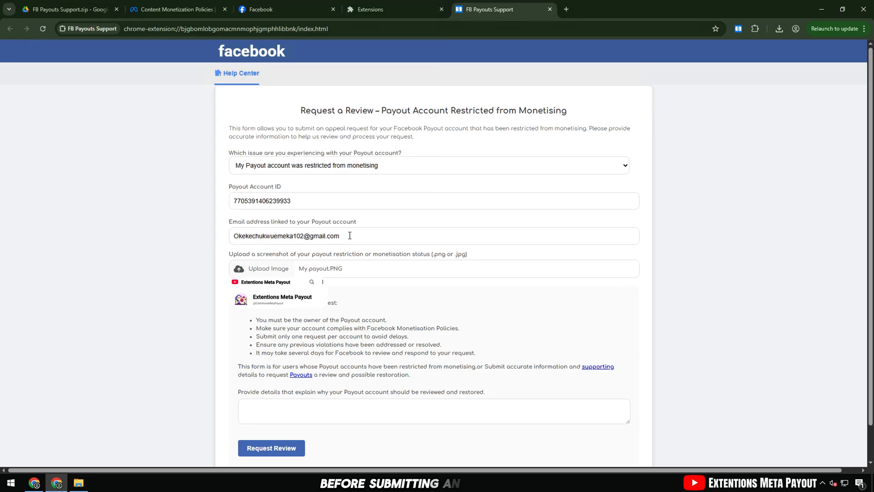
double_click(305, 319)
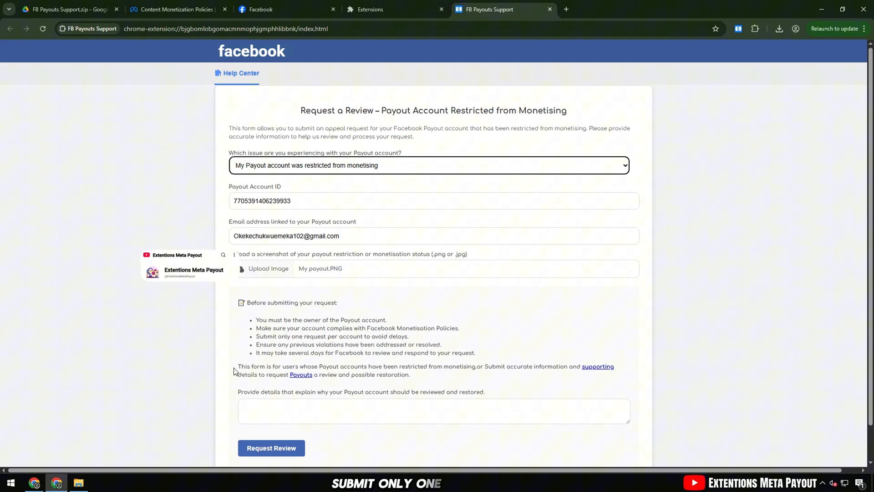
scroll("down", 3)
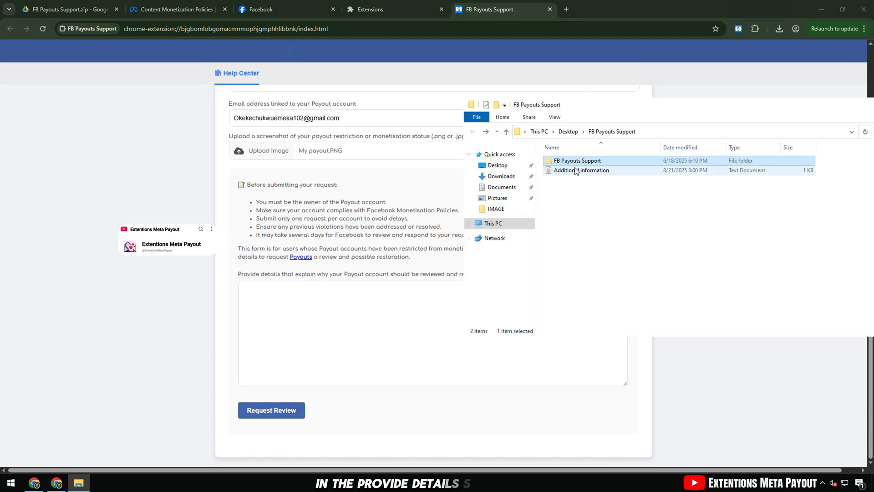
- Open the Additional information letter in Notepad and copy all its text
double_click(581, 170)
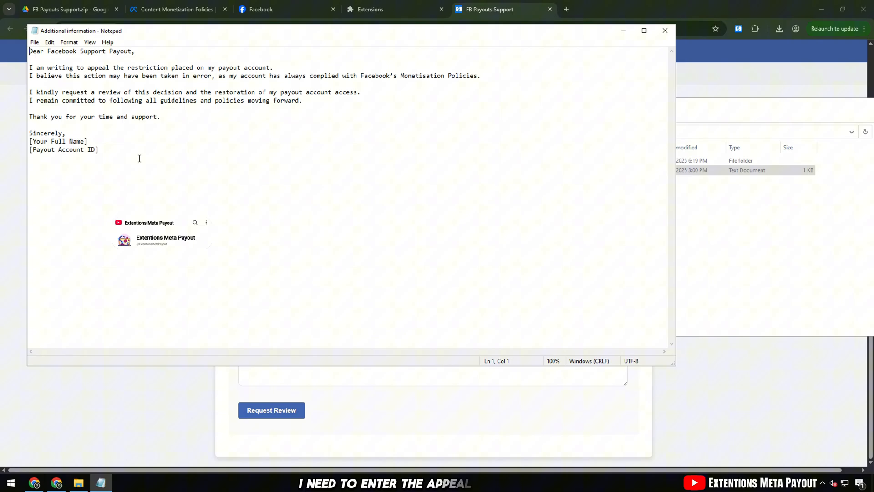
key("ctrl+a")
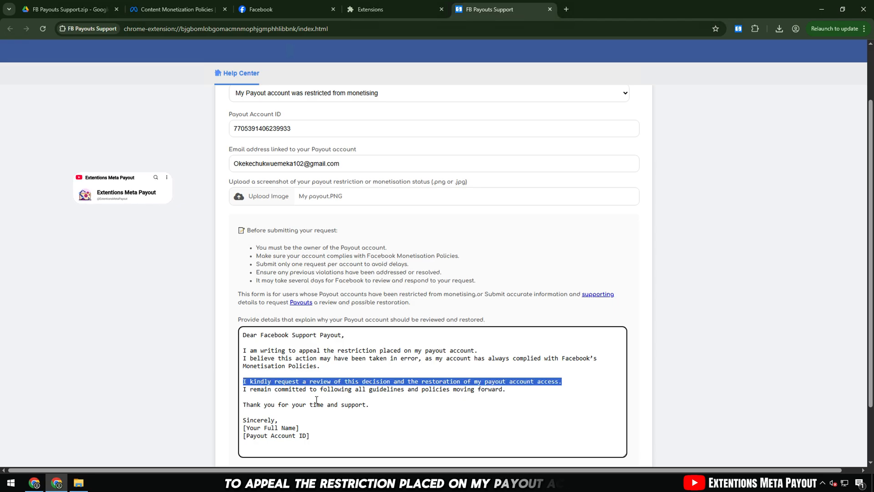
double_click(271, 428)
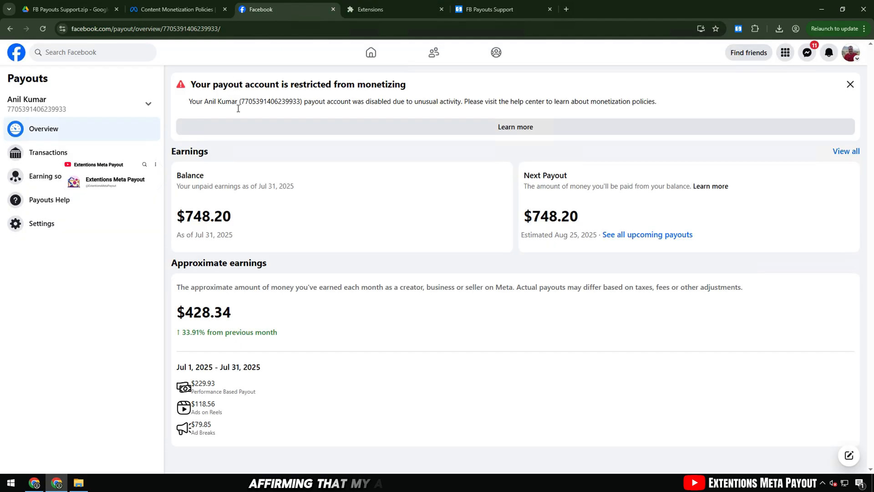
double_click(219, 102)
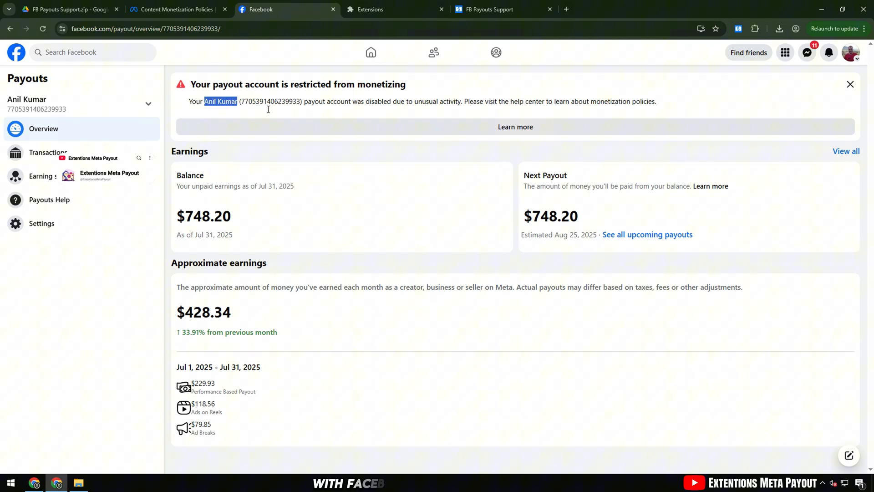
left_click(491, 10)
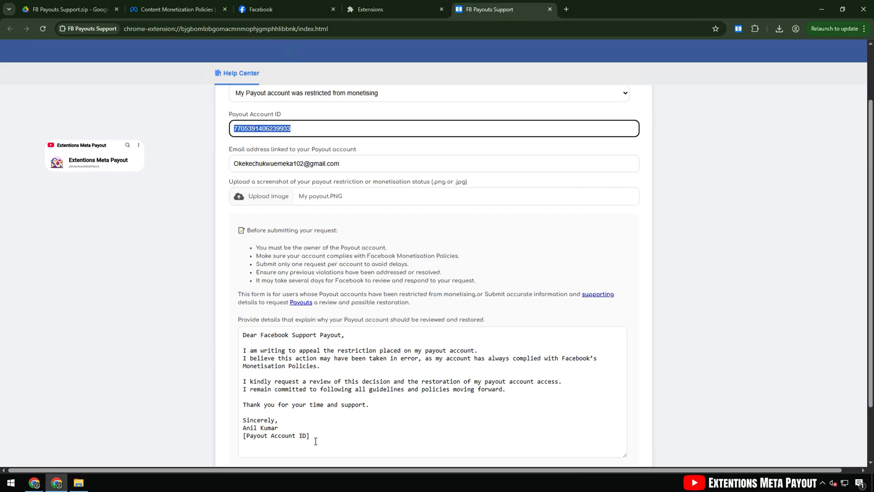
left_click(248, 440)
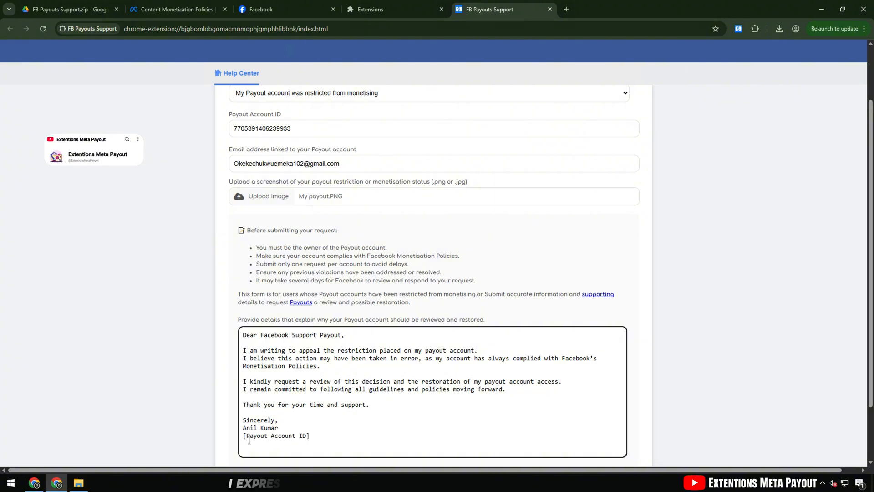
key("Backspace")
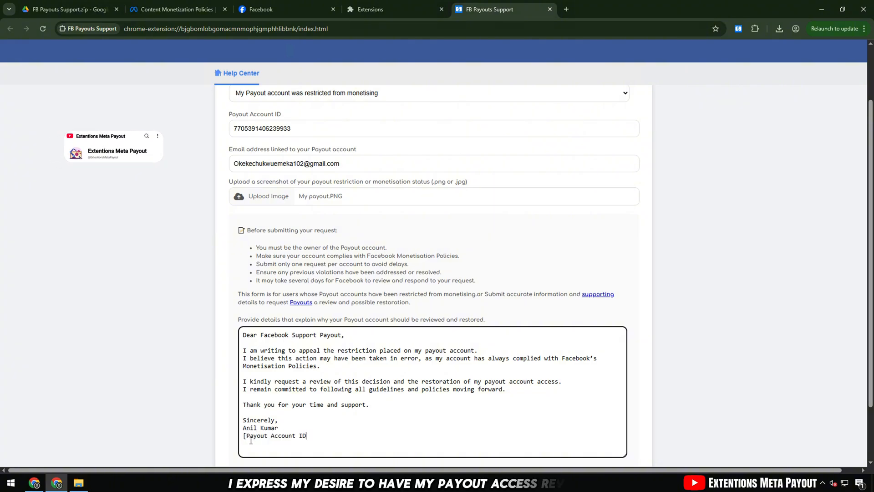
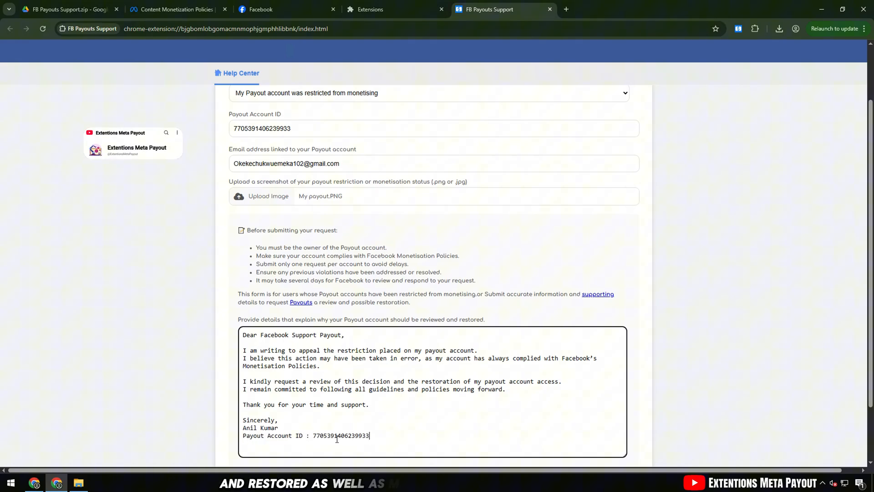
key("ctrl+a")
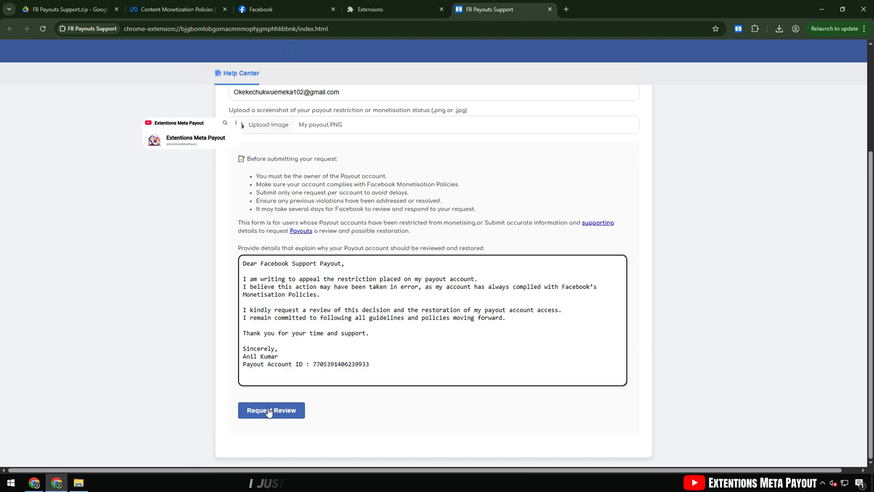
- Request review of the appeal, confirm access is restored, and return to Facebook payouts
left_click(271, 410)
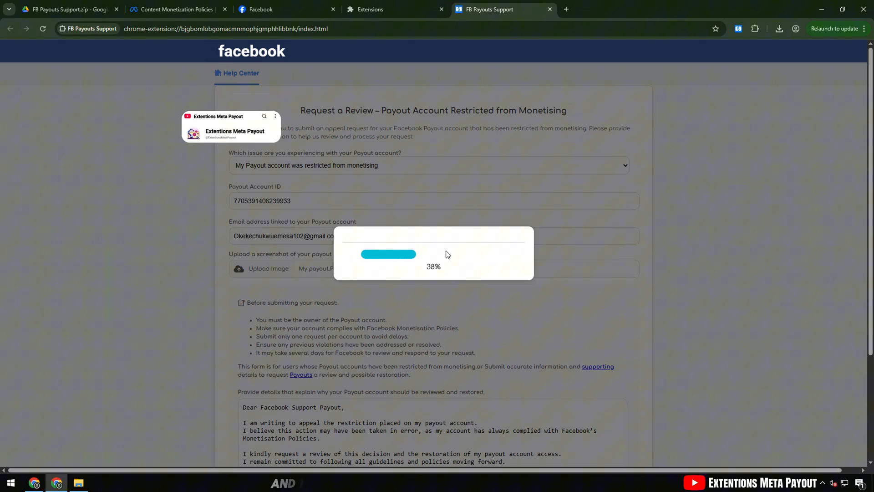
scroll("down", 3)
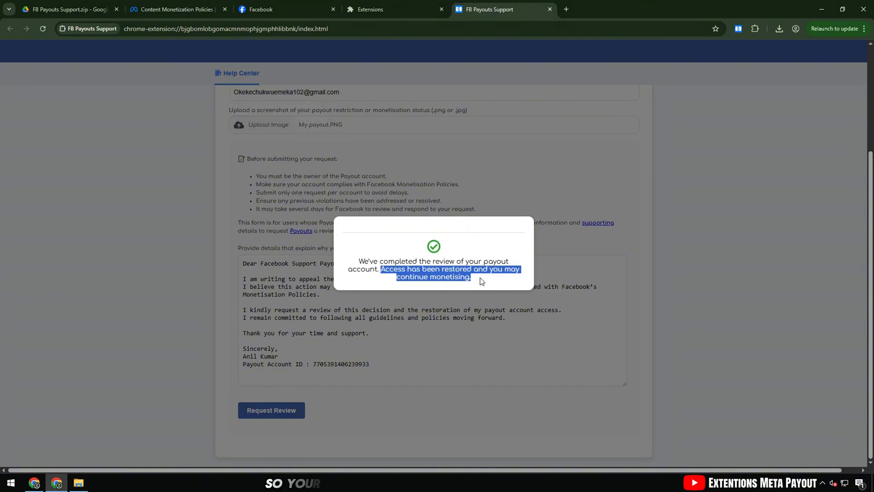
left_click(260, 9)
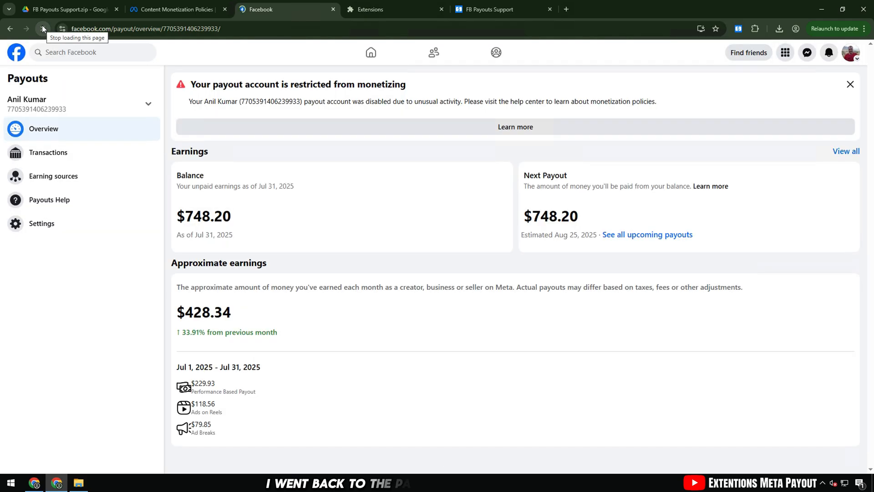
- Reload the payouts page twice to clear the restriction banner, then view the restored-account notification
left_click(42, 29)
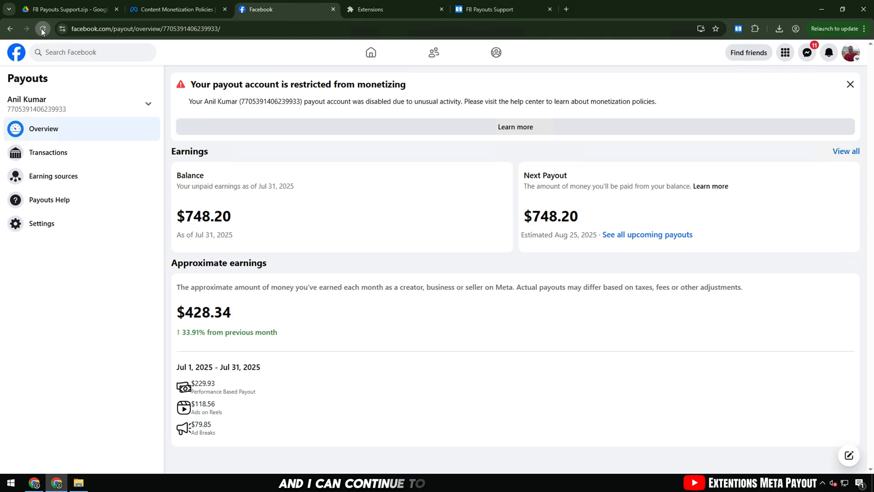
left_click(42, 28)
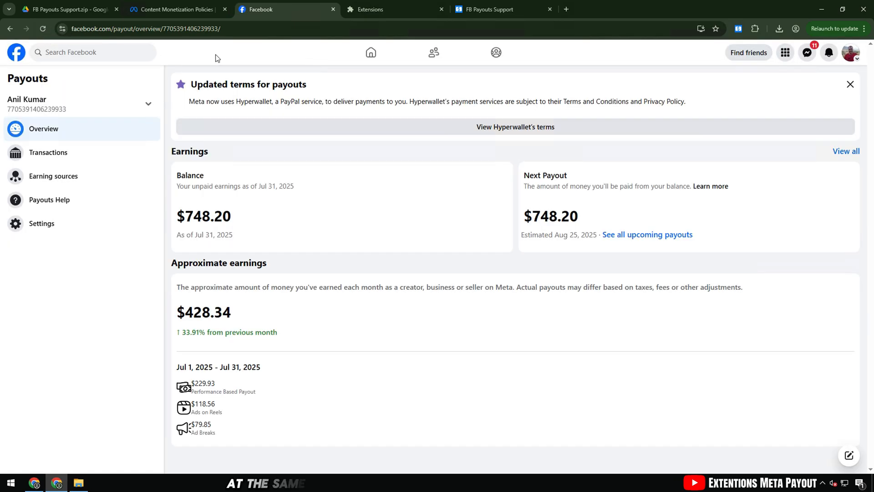
mouse_move(95, 120)
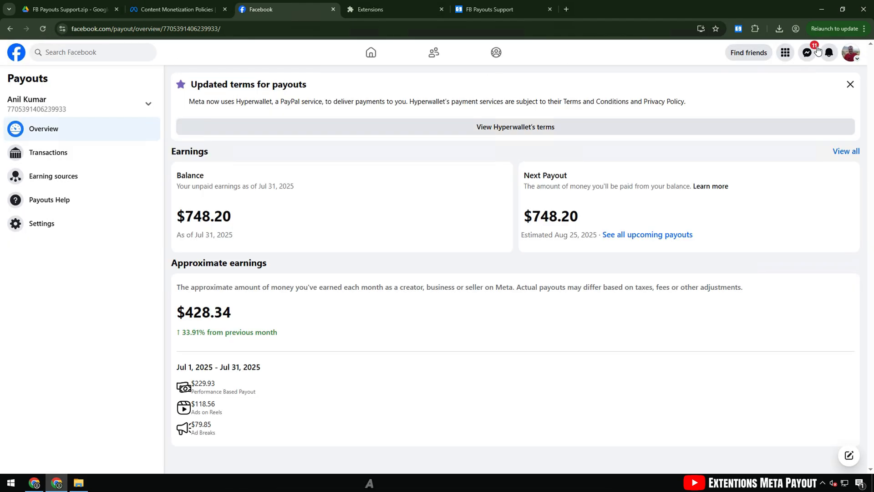
left_click(830, 53)
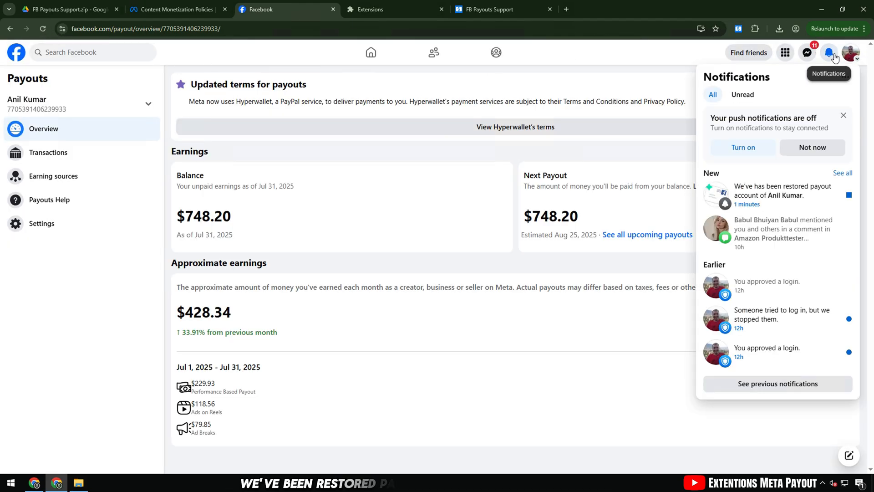